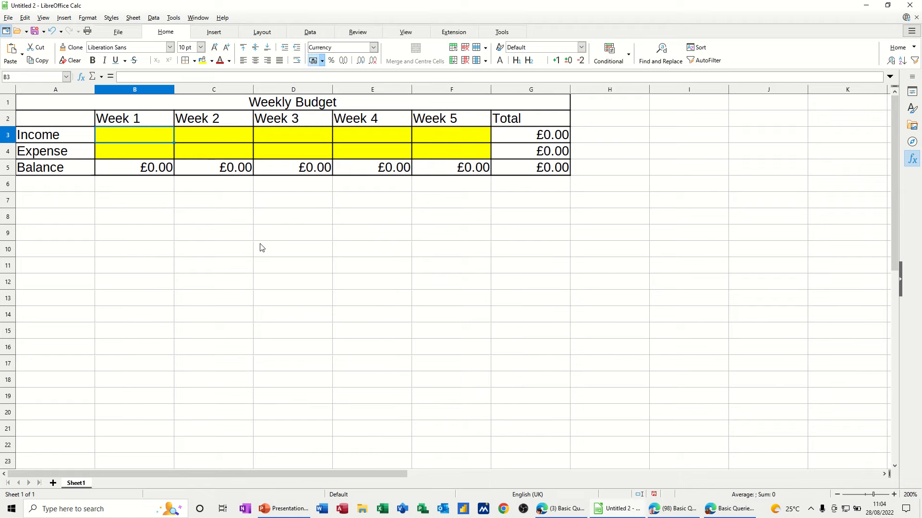
{"action": "mouse_move", "coordinate": [468, 291]}
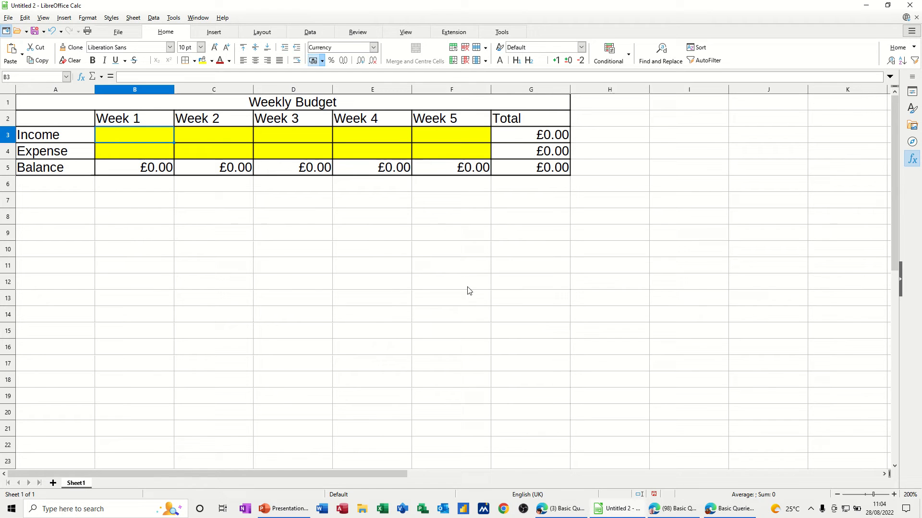
Step: Bring up Protect Sheet from Tools and enter a password with its confirmation
{"action": "left_click_drag", "start_coordinate": [134, 135], "coordinate": [214, 151]}
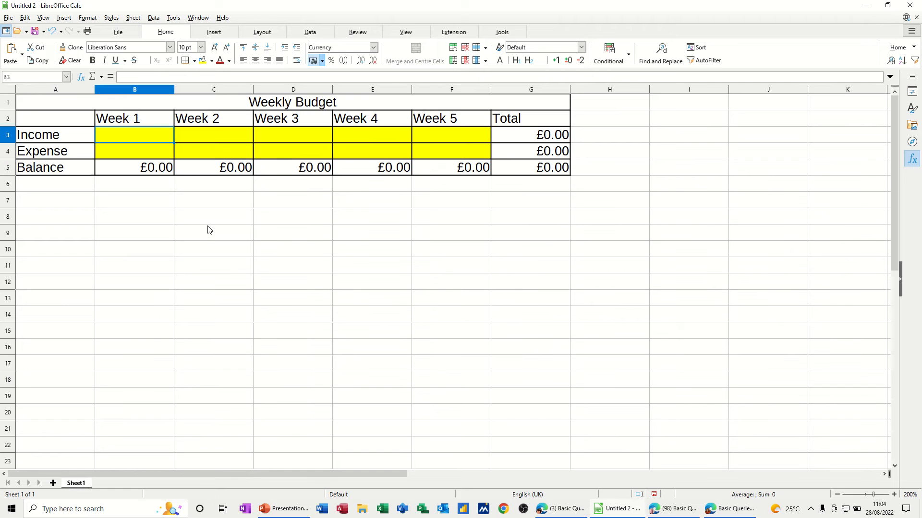
{"action": "mouse_move", "coordinate": [286, 294]}
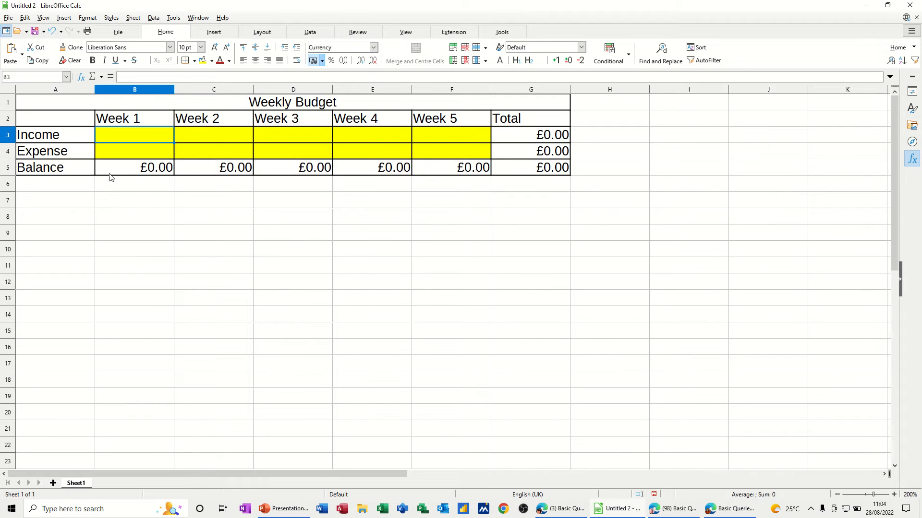
{"action": "mouse_move", "coordinate": [173, 18]}
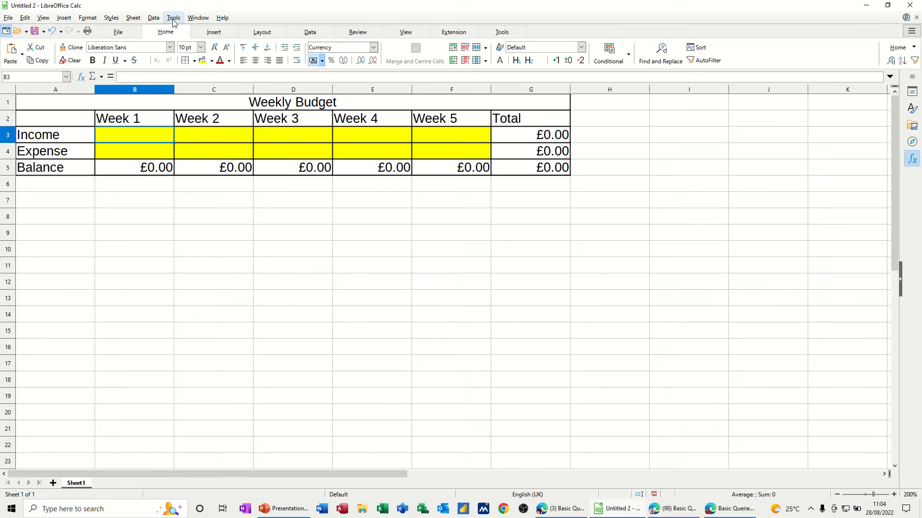
{"action": "left_click", "coordinate": [173, 18]}
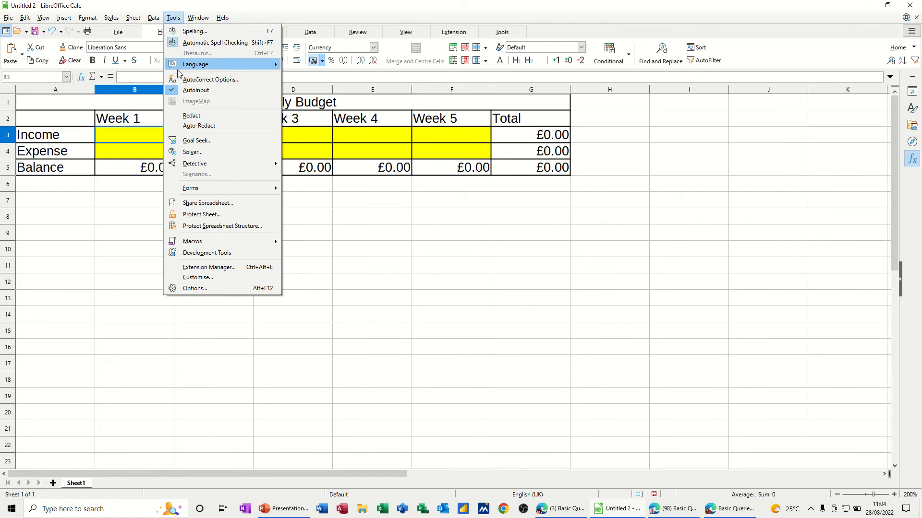
{"action": "left_click", "coordinate": [202, 214]}
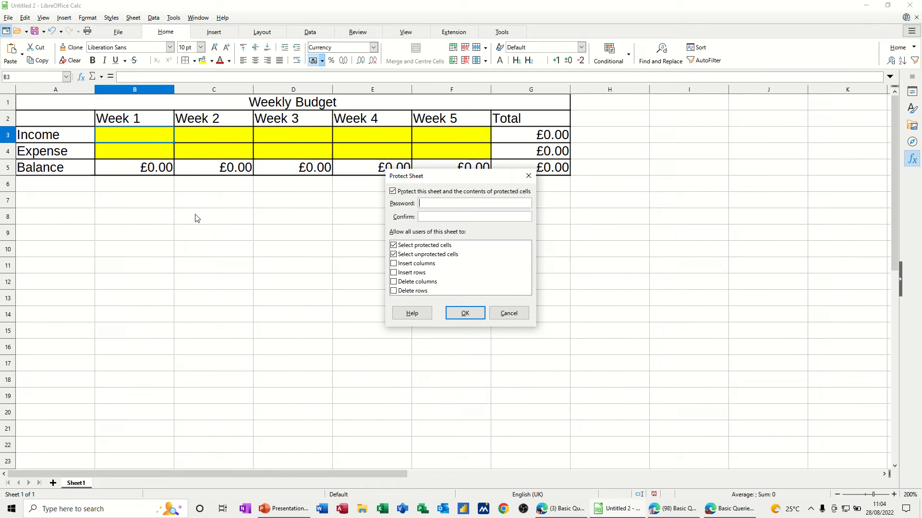
{"action": "left_click_drag", "start_coordinate": [405, 176], "coordinate": [288, 185]}
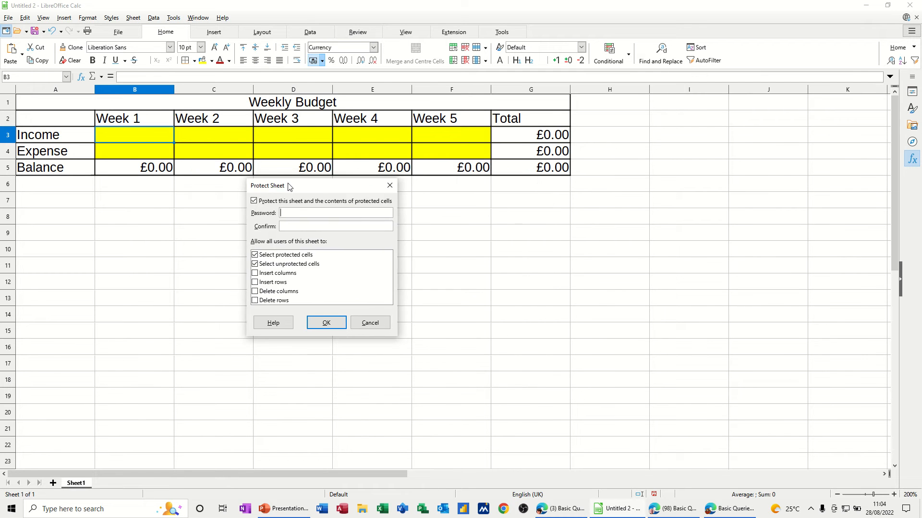
{"action": "mouse_move", "coordinate": [697, 311]}
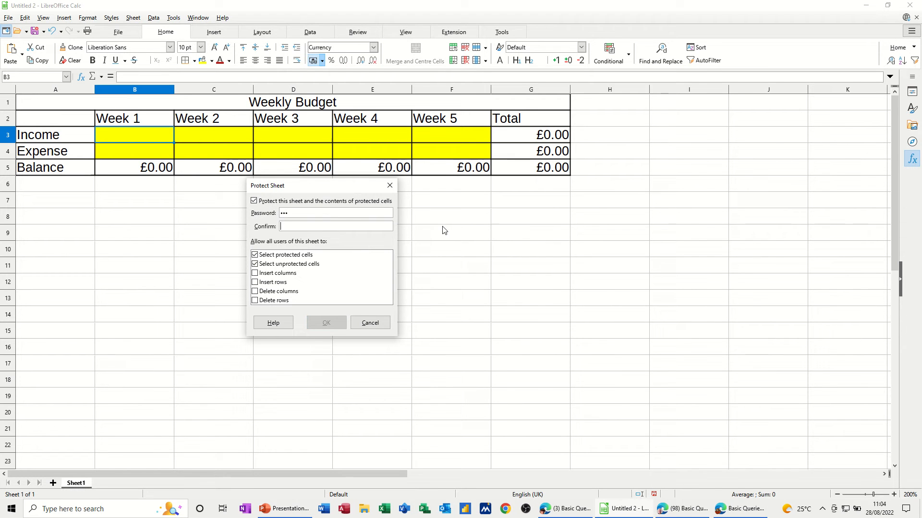
{"action": "type", "text": "•••"}
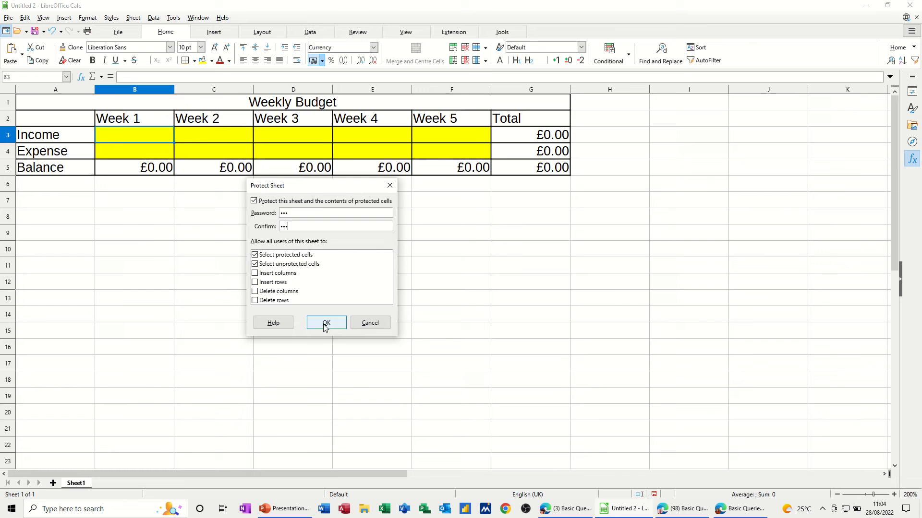
Step: Apply the password protection and dismiss the 'Protected cells can not be modified' notice
{"action": "left_click", "coordinate": [327, 323]}
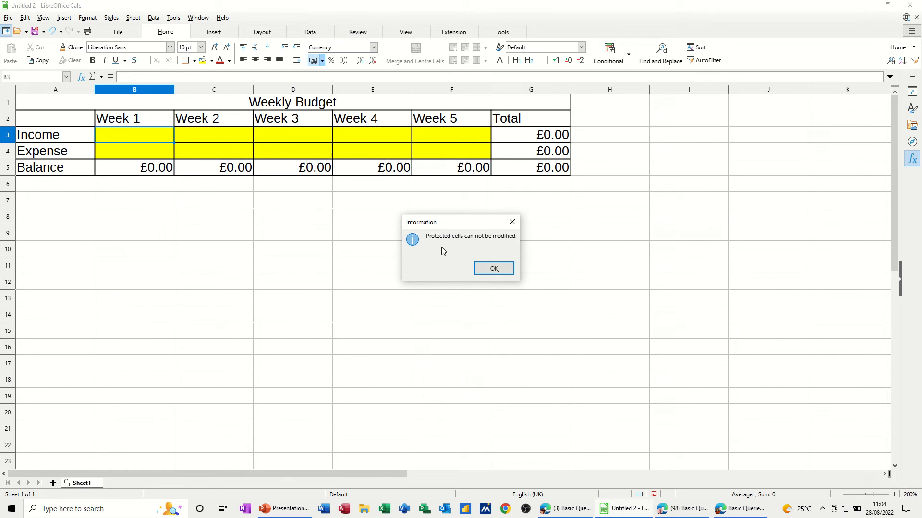
{"action": "mouse_move", "coordinate": [497, 250]}
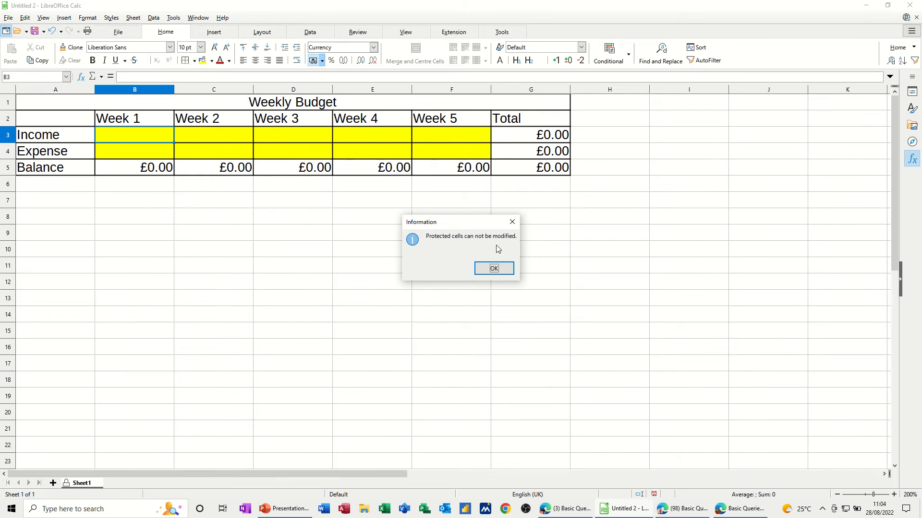
{"action": "mouse_move", "coordinate": [455, 226]}
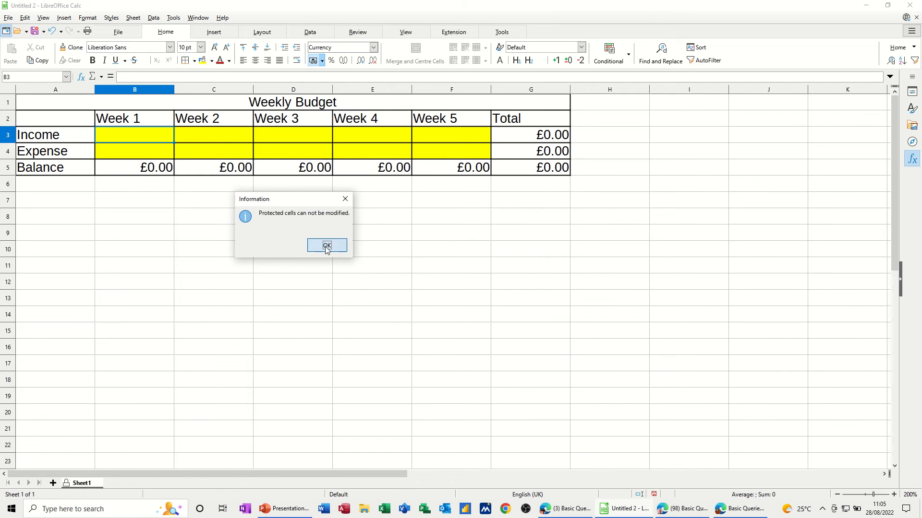
{"action": "left_click", "coordinate": [326, 245]}
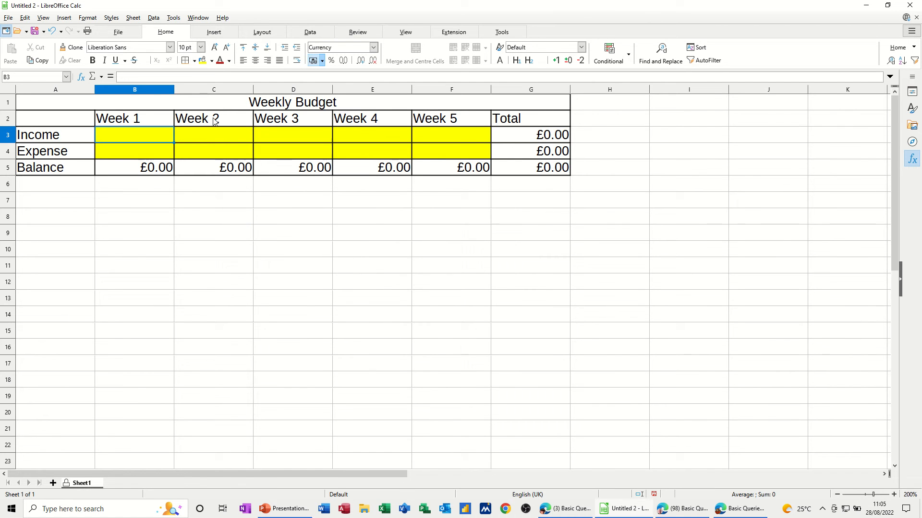
Step: Unprotect the sheet with the password and test-enter a 1 in a cell
{"action": "left_click", "coordinate": [172, 18]}
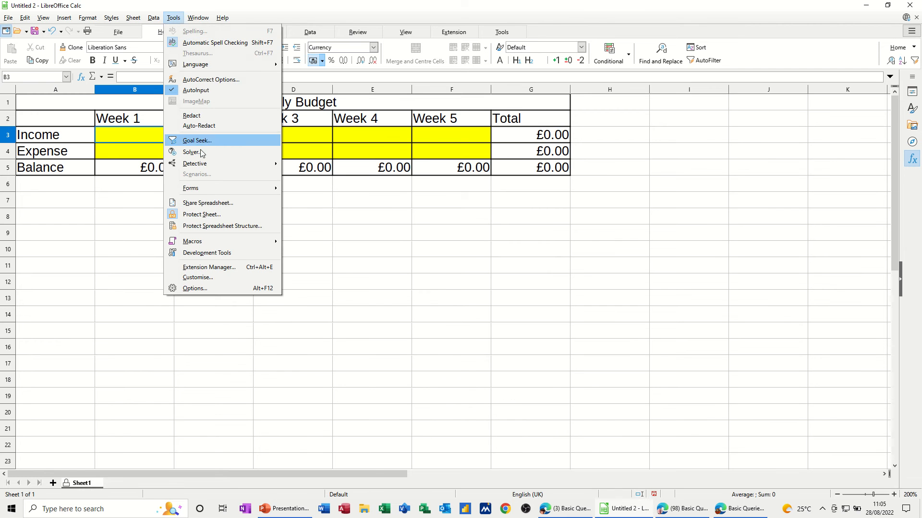
{"action": "left_click", "coordinate": [202, 214]}
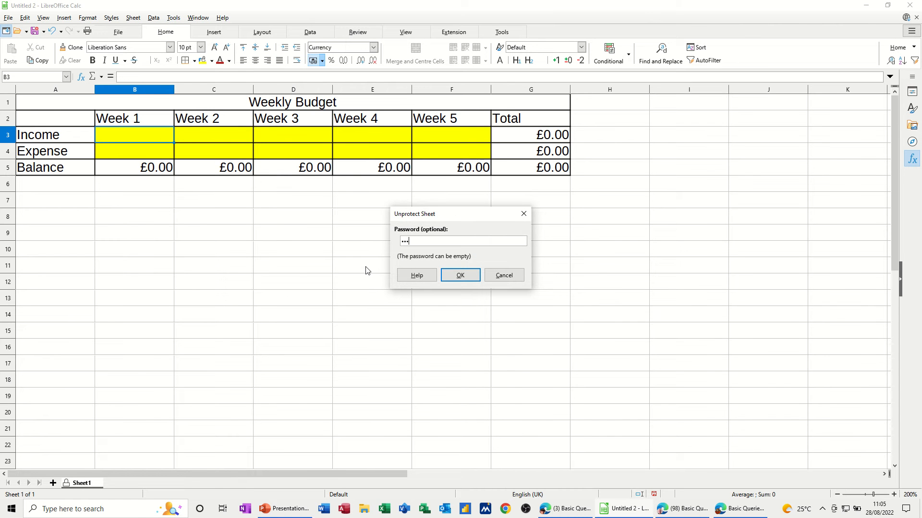
{"action": "left_click", "coordinate": [460, 274]}
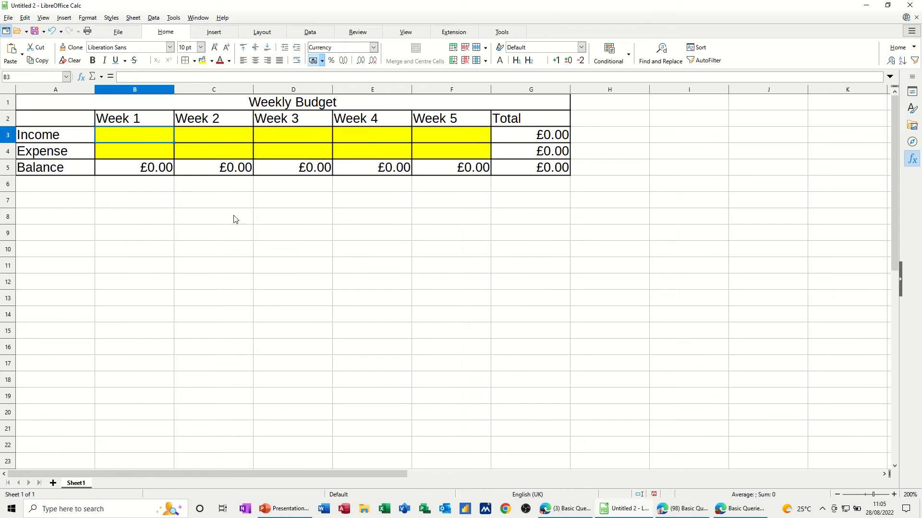
{"action": "type", "text": "1"}
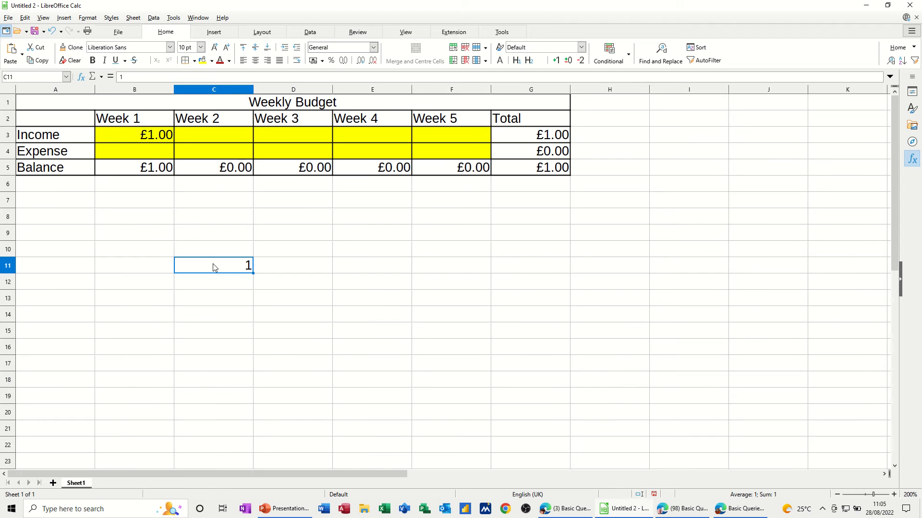
Step: Check the Balance formula in C5 and the Income total formula in G3
{"action": "left_click", "coordinate": [133, 134]}
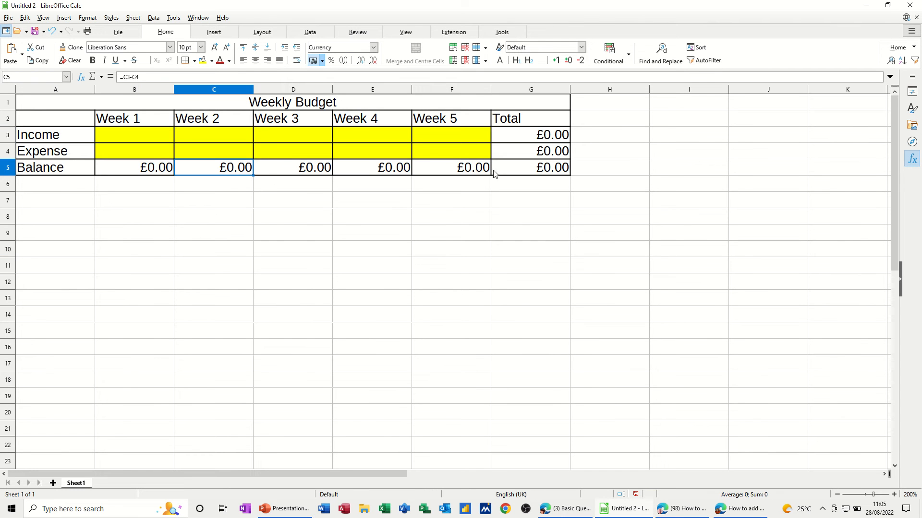
{"action": "left_click", "coordinate": [530, 135]}
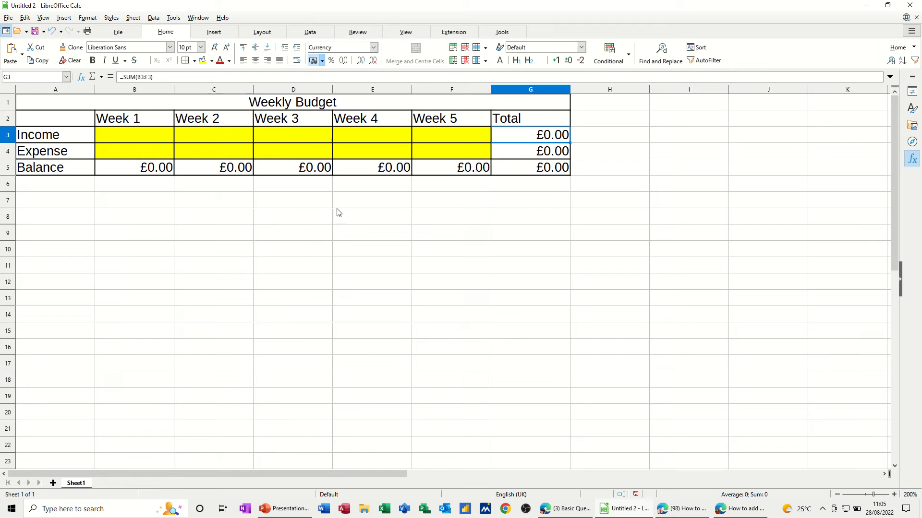
{"action": "left_click", "coordinate": [213, 199]}
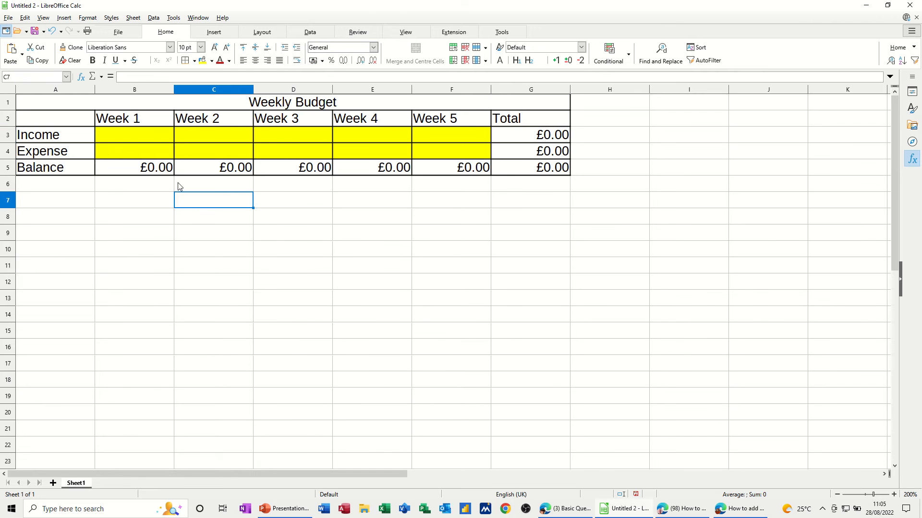
{"action": "mouse_move", "coordinate": [303, 199]}
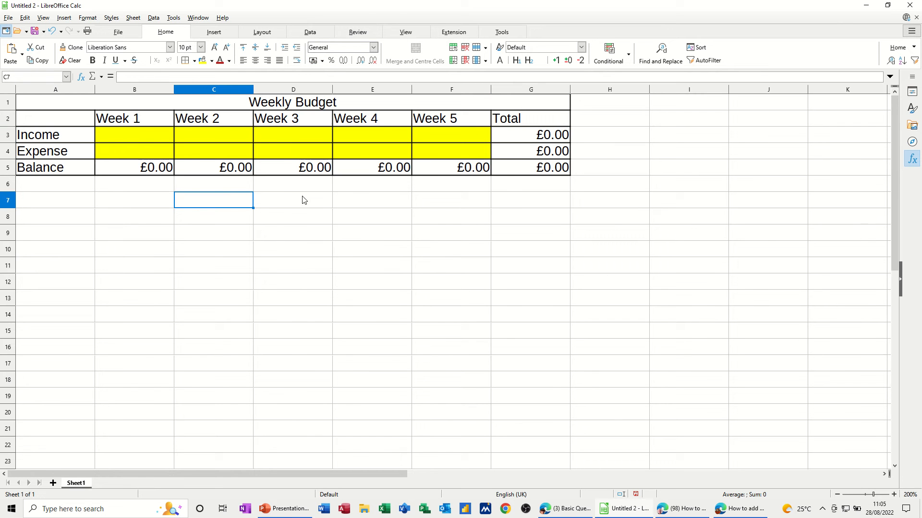
{"action": "mouse_move", "coordinate": [206, 178]}
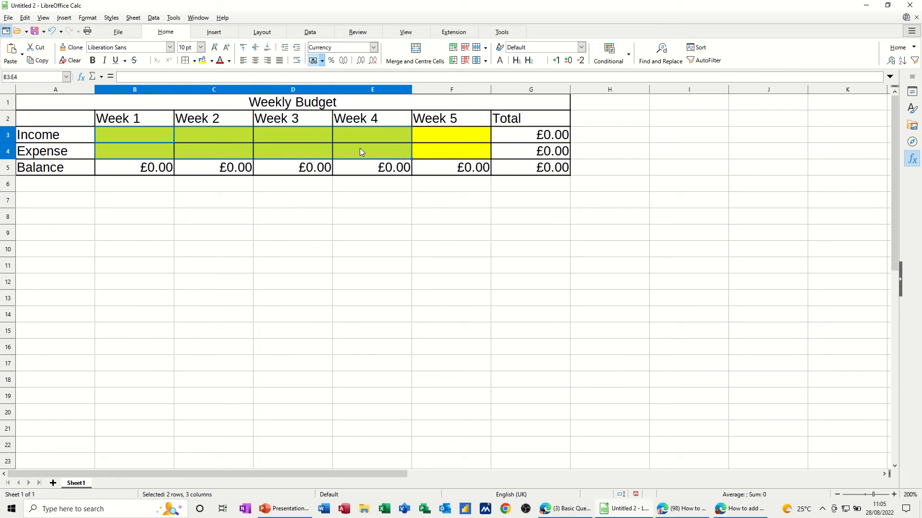
Step: Select the yellow Income and Expense input cells from Week 1 to Week 5
{"action": "left_click_drag", "start_coordinate": [372, 151], "coordinate": [451, 150]}
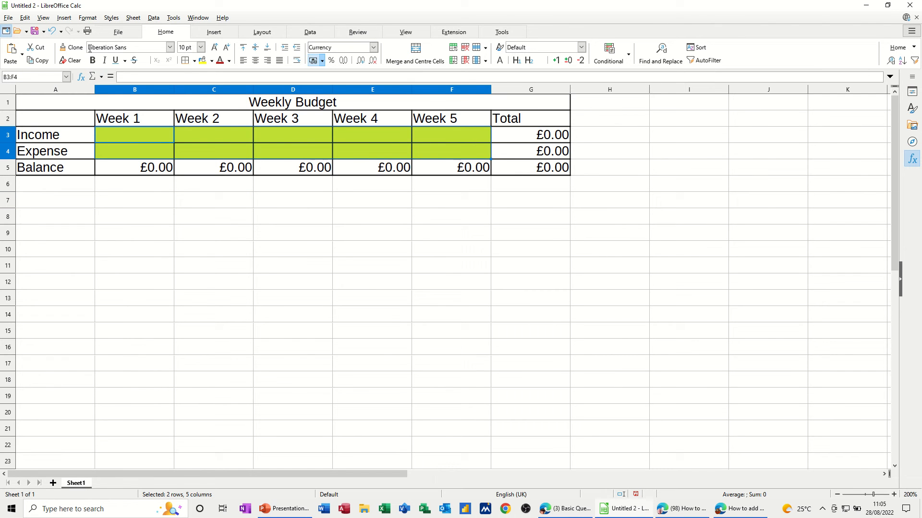
Step: Clear the Protected attribute on the selected input cells via Format Cells, Cell Protection
{"action": "left_click", "coordinate": [88, 18]}
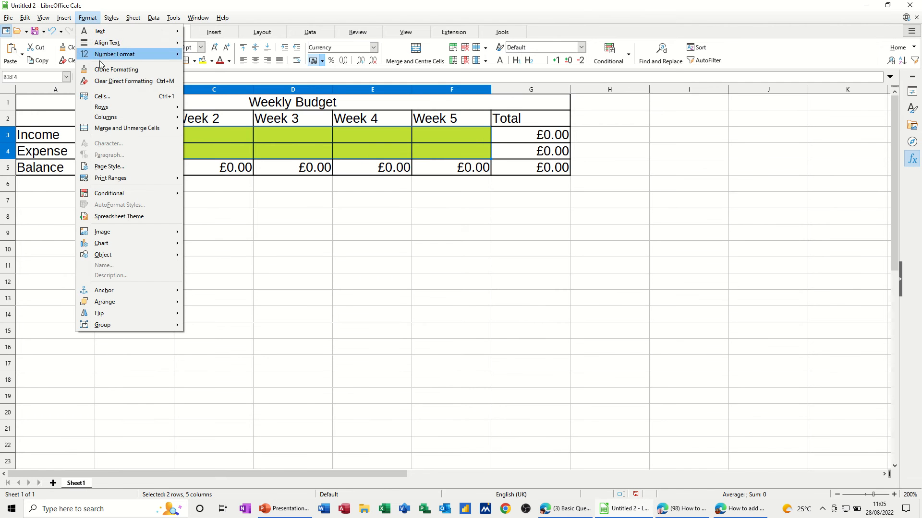
{"action": "key", "text": "Escape"}
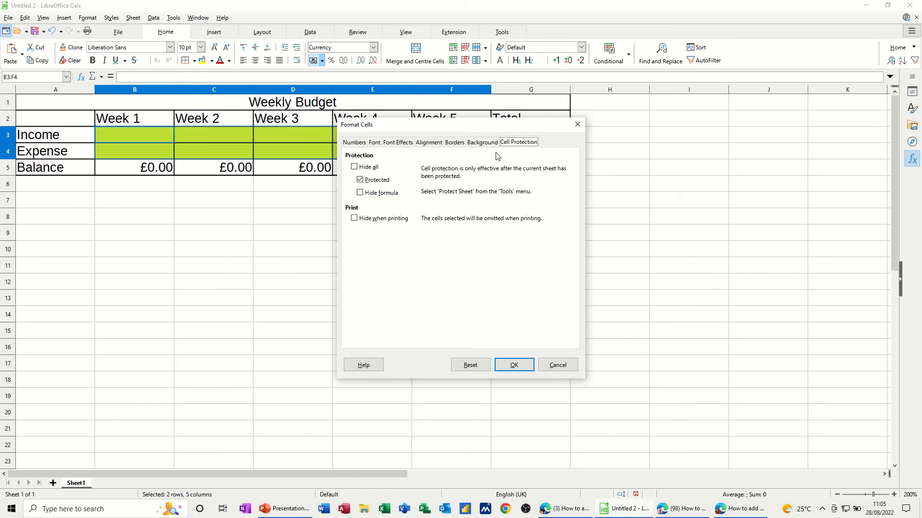
{"action": "left_click", "coordinate": [482, 142]}
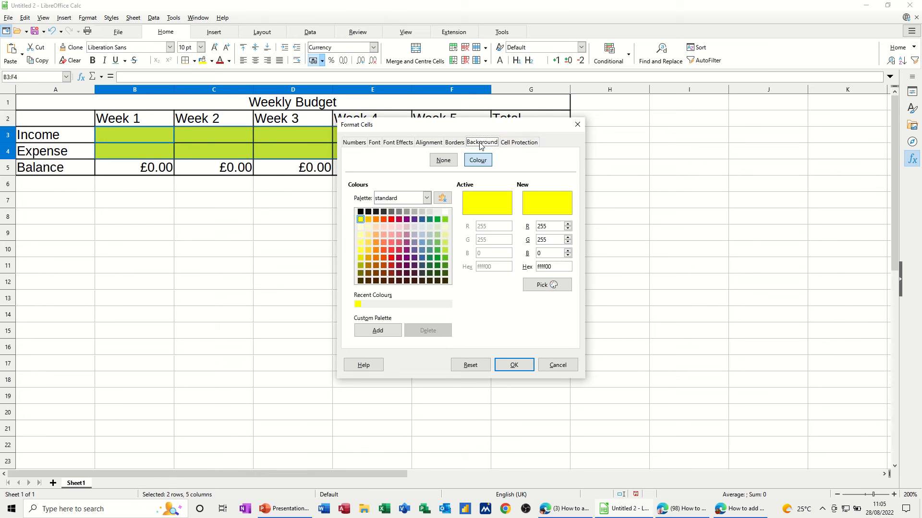
{"action": "left_click", "coordinate": [518, 142]}
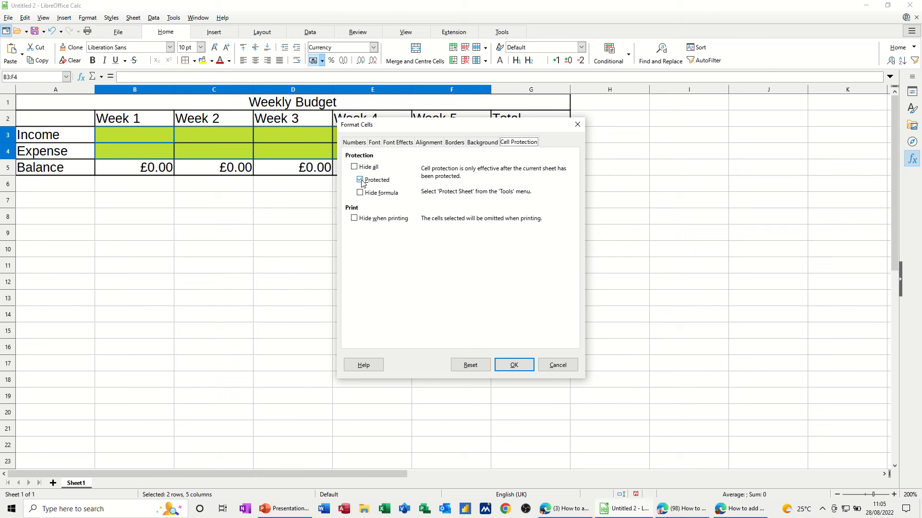
{"action": "left_click", "coordinate": [359, 180]}
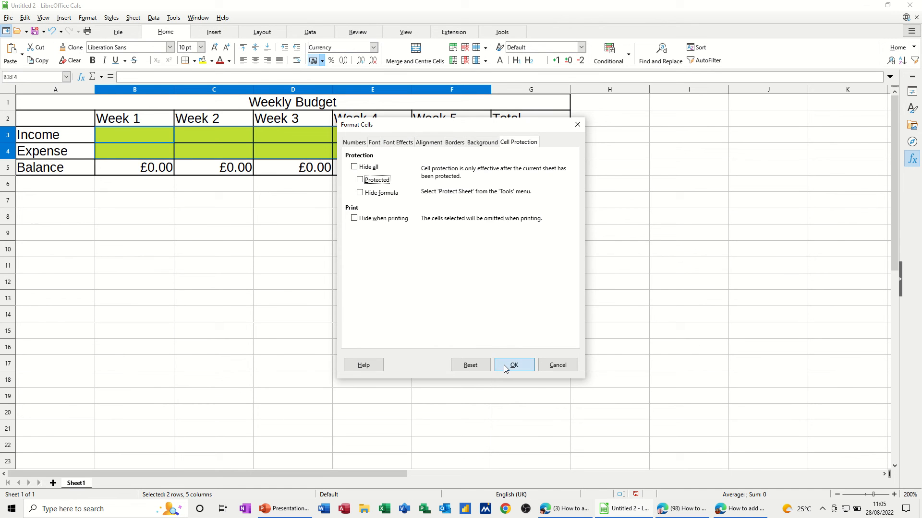
{"action": "left_click", "coordinate": [514, 365]}
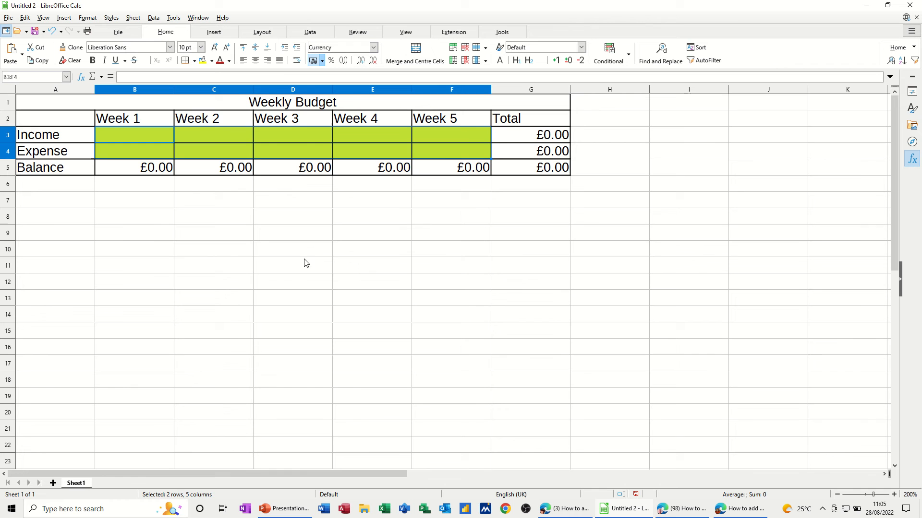
{"action": "mouse_move", "coordinate": [172, 17]}
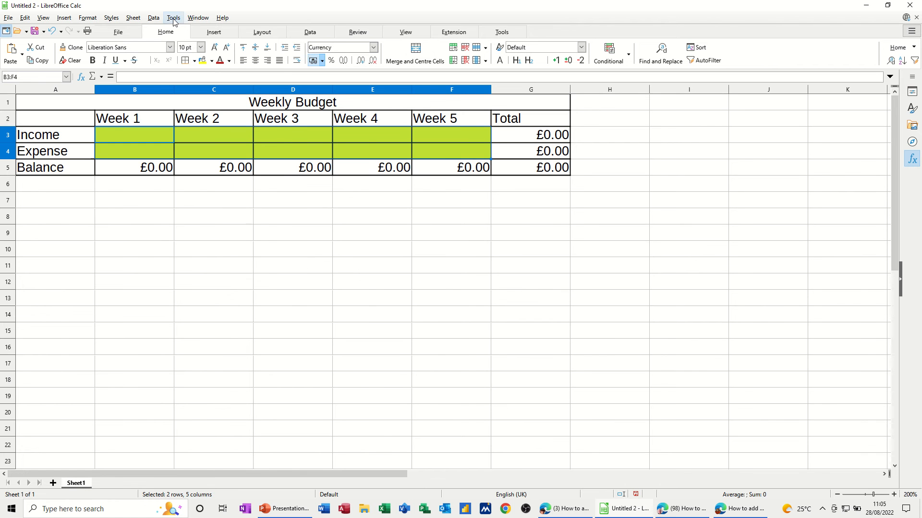
Step: Protect the sheet with a blank password and select the Week 1 Income cell
{"action": "left_click", "coordinate": [173, 17]}
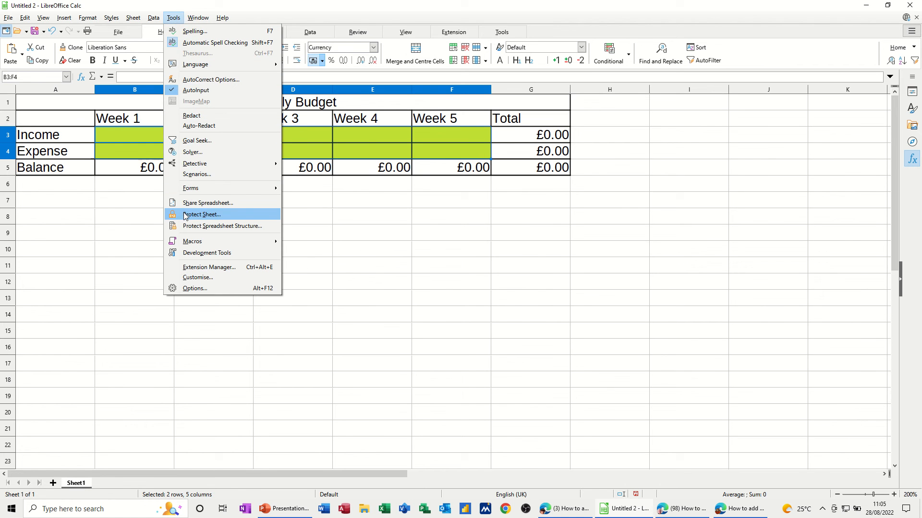
{"action": "left_click", "coordinate": [202, 214]}
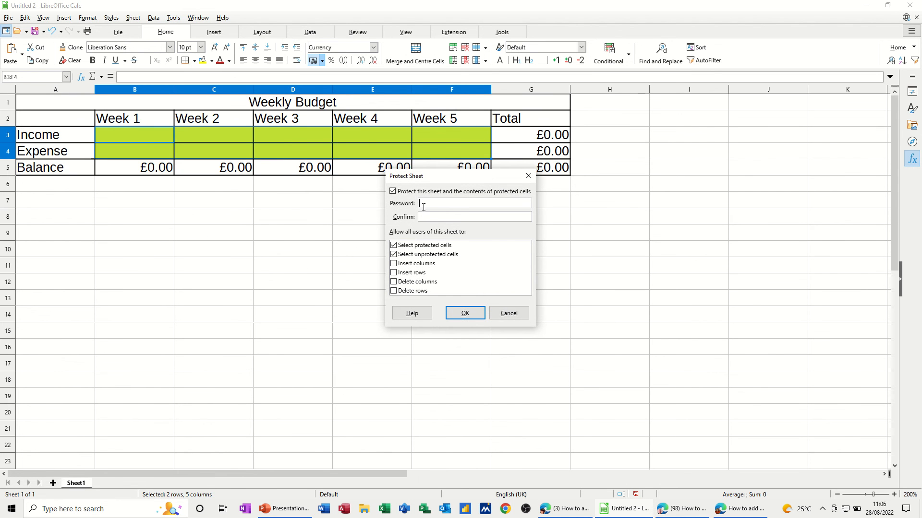
{"action": "left_click", "coordinate": [465, 313]}
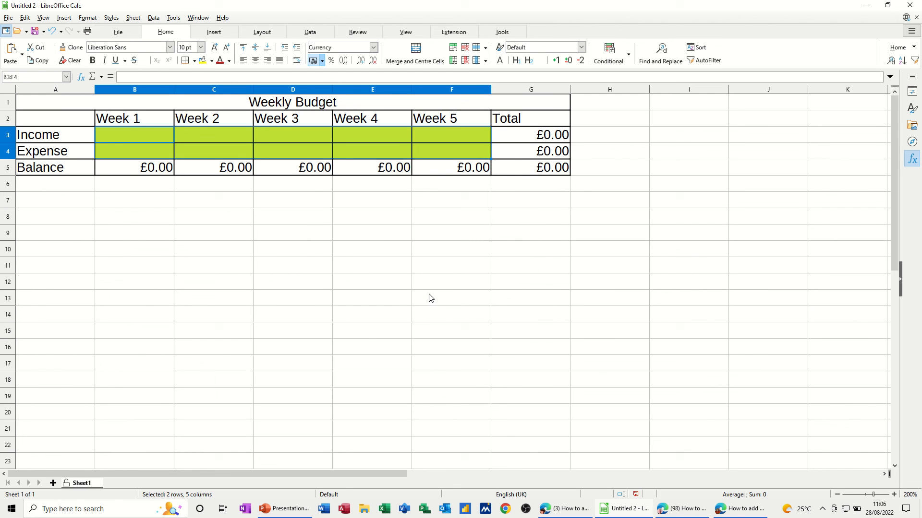
{"action": "left_click", "coordinate": [292, 233]}
{"action": "type", "text": "1"}
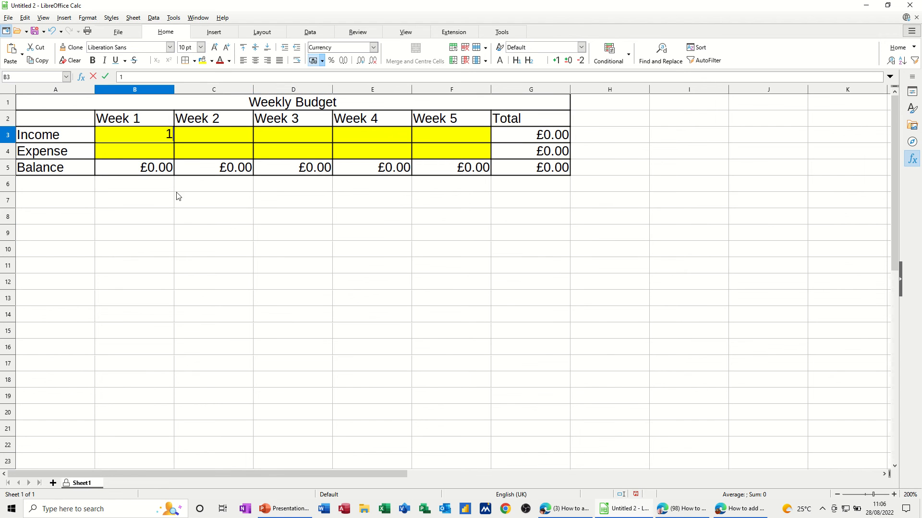
Step: Enter Week 1 income 12 and expense 3, then dismiss the protected-cell warning on Balance
{"action": "type", "text": "3.00"}
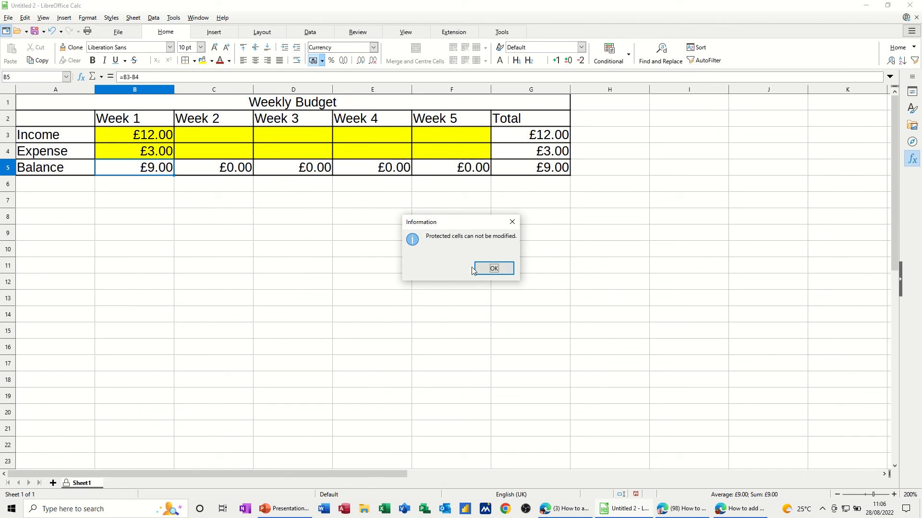
{"action": "left_click", "coordinate": [493, 268]}
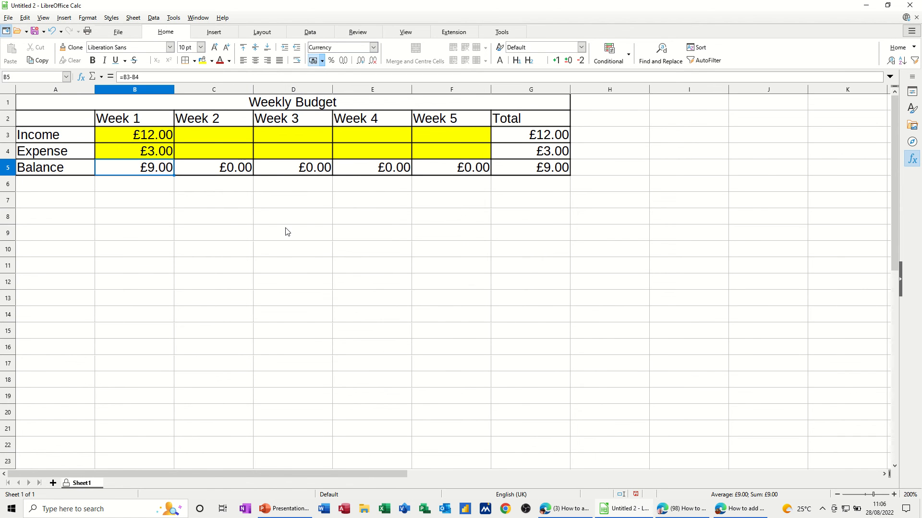
{"action": "mouse_move", "coordinate": [258, 150]}
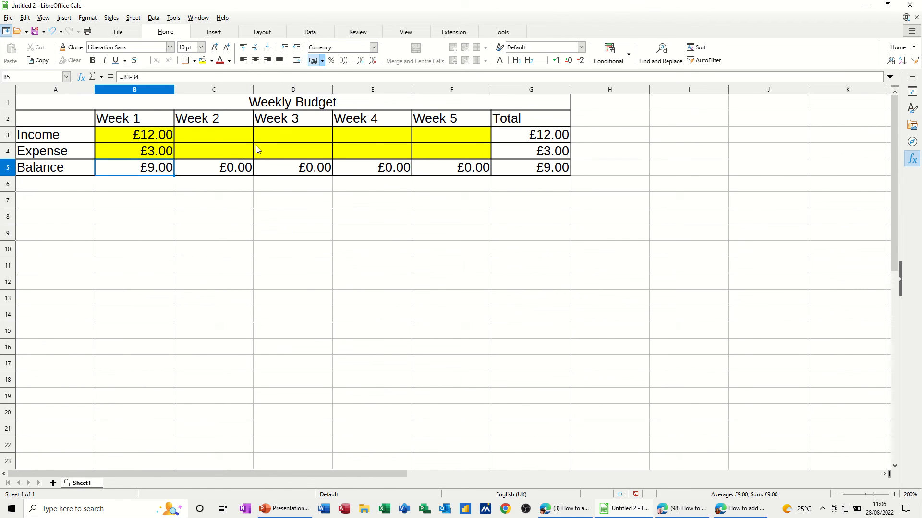
Step: Select B3:F4, C8:D10 and E14:G17 together and look for the cell formatting command
{"action": "left_click_drag", "start_coordinate": [135, 134], "coordinate": [293, 151]}
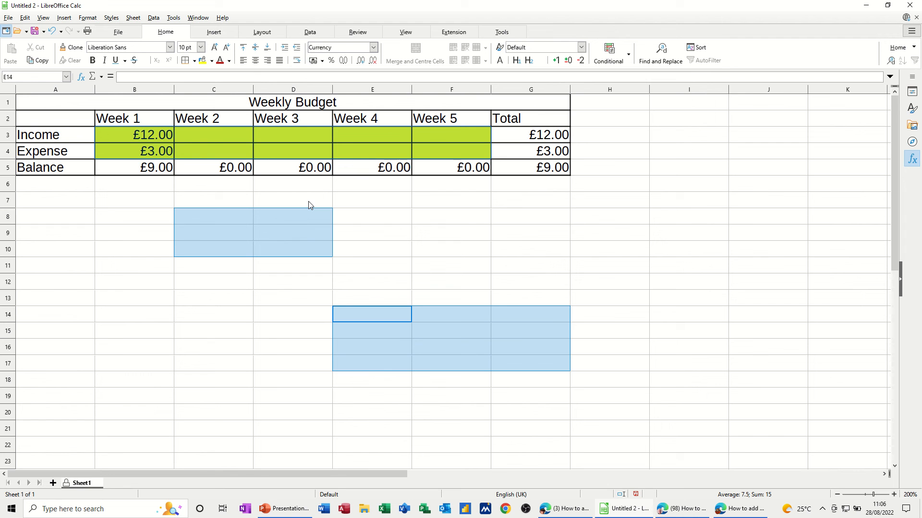
{"action": "left_click", "coordinate": [88, 17]}
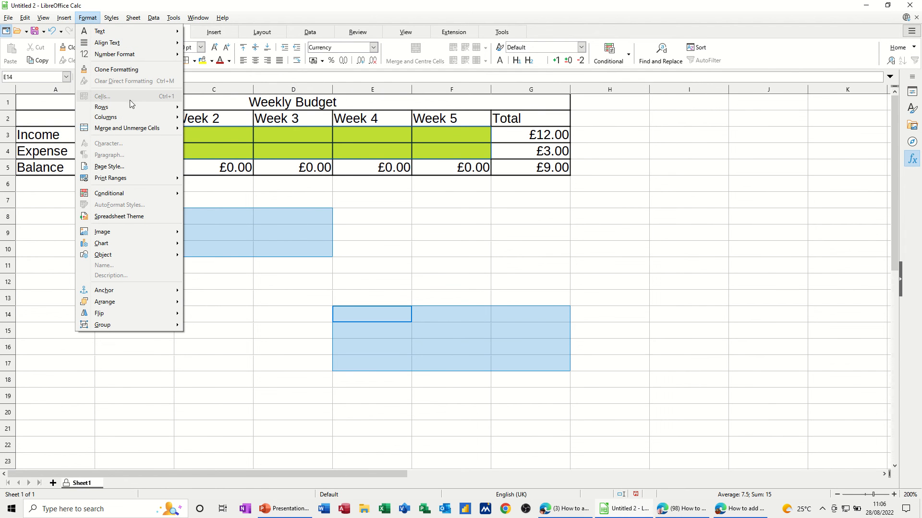
{"action": "mouse_move", "coordinate": [98, 99]}
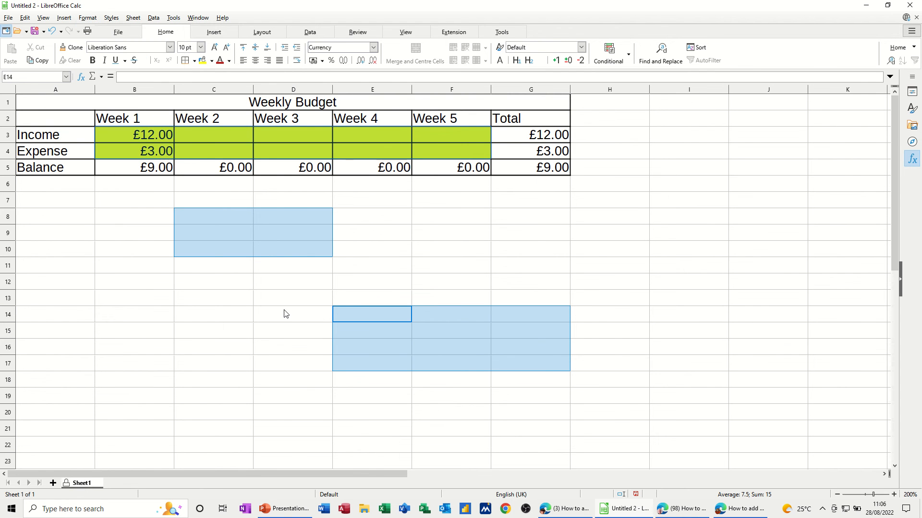
{"action": "left_click", "coordinate": [172, 17]}
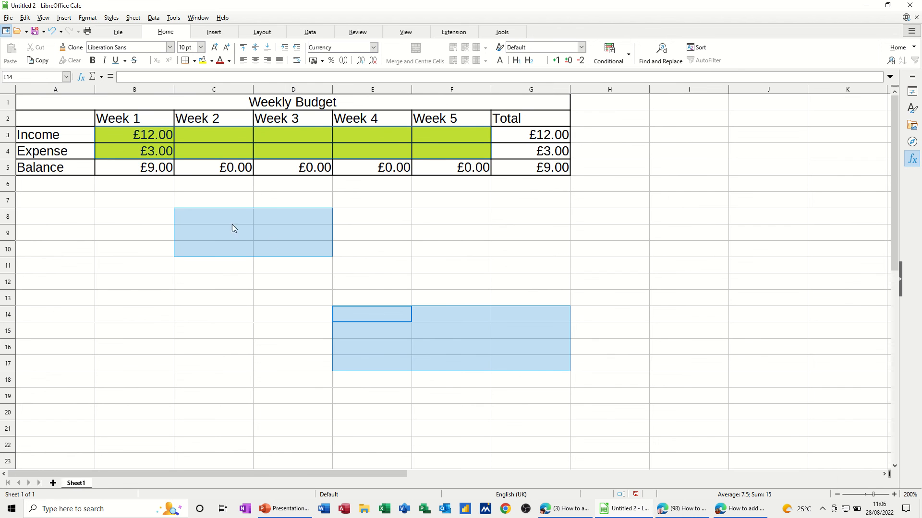
{"action": "left_click", "coordinate": [88, 18]}
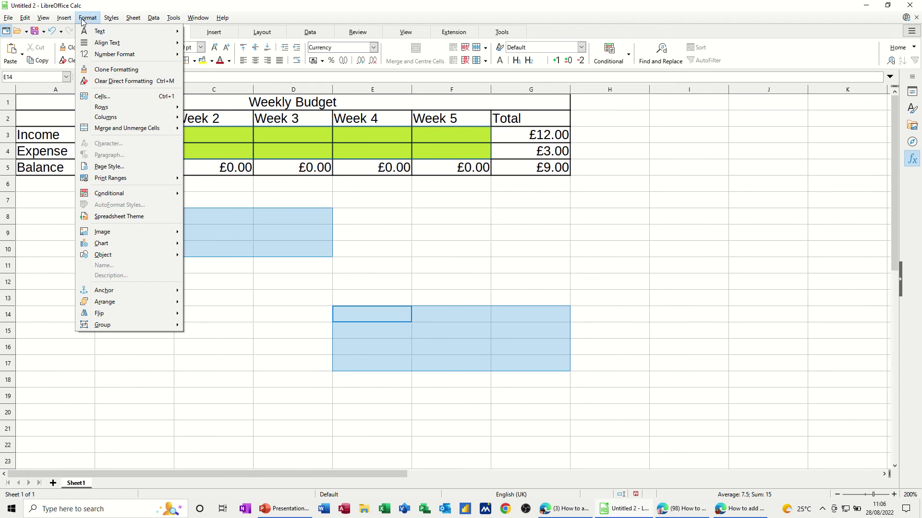
{"action": "mouse_move", "coordinate": [105, 107]}
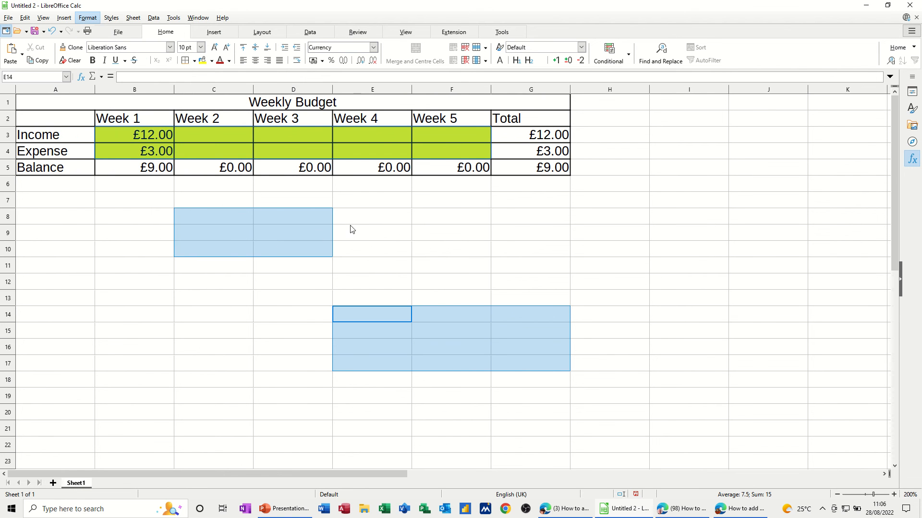
Step: Toggle the Protected checkbox for the grouped ranges in Format Cells, Cell Protection
{"action": "left_click", "coordinate": [88, 17]}
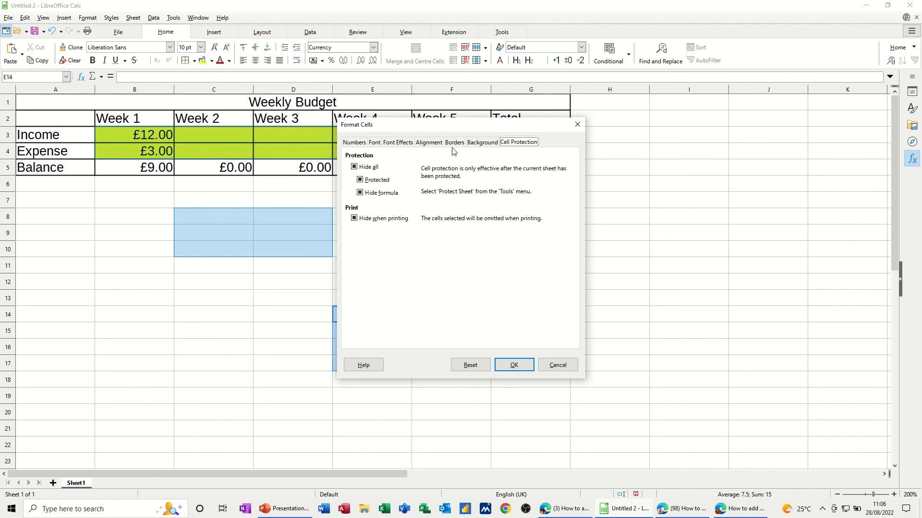
{"action": "left_click", "coordinate": [359, 180]}
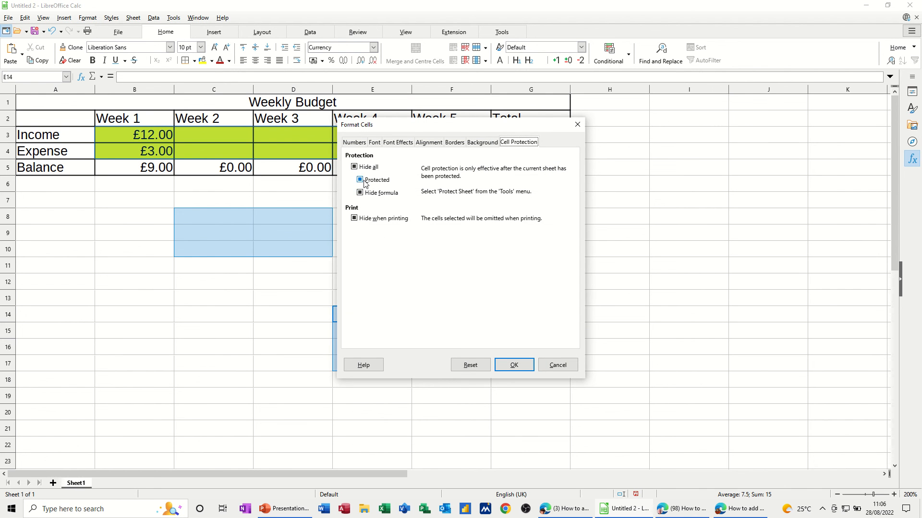
{"action": "left_click", "coordinate": [359, 180]}
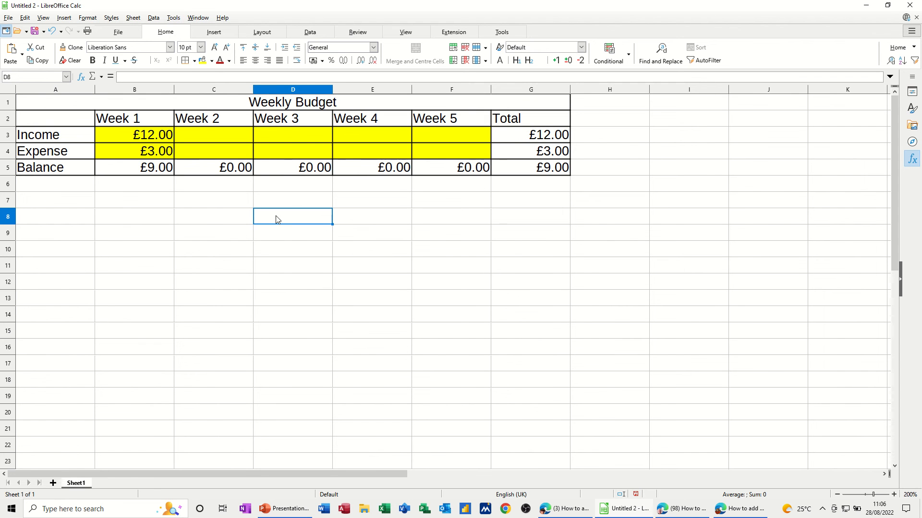
Step: Bring up the Tools commands to re-protect the sheet
{"action": "left_click", "coordinate": [172, 17]}
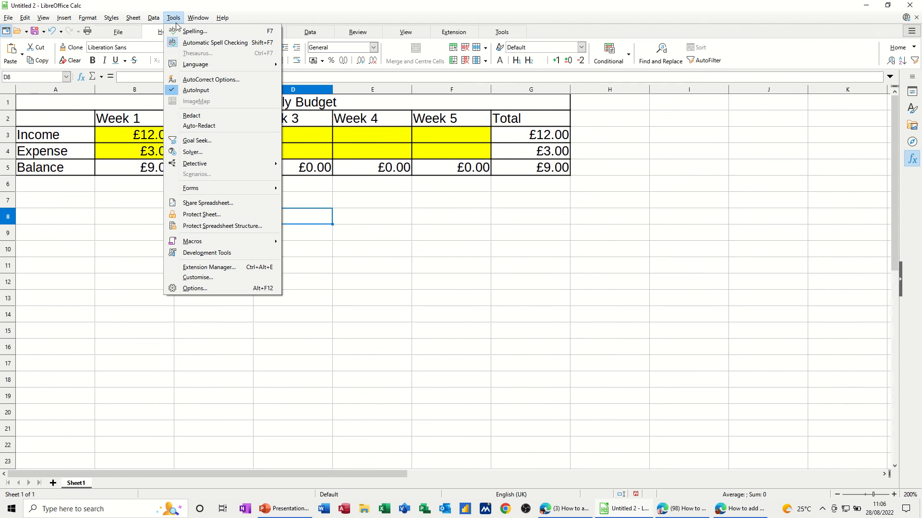
{"action": "mouse_move", "coordinate": [199, 214]}
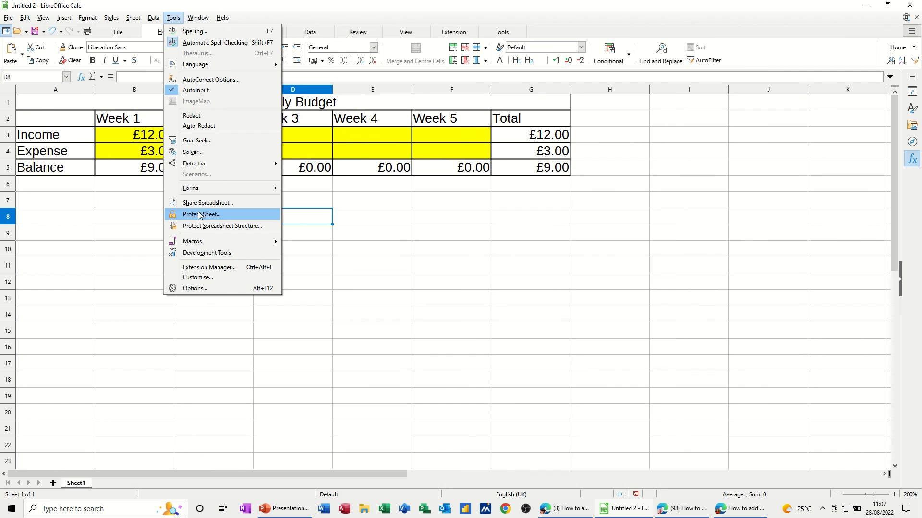
{"action": "mouse_move", "coordinate": [207, 216]}
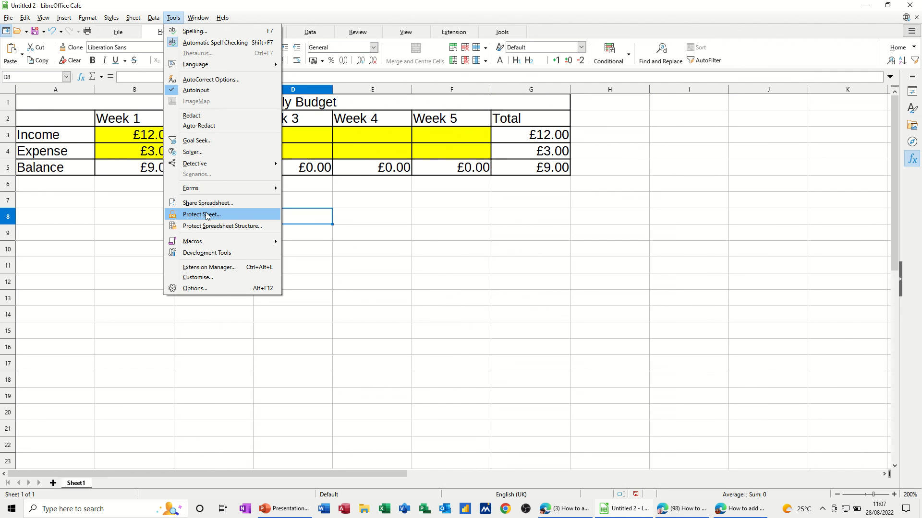
{"action": "mouse_move", "coordinate": [132, 146]}
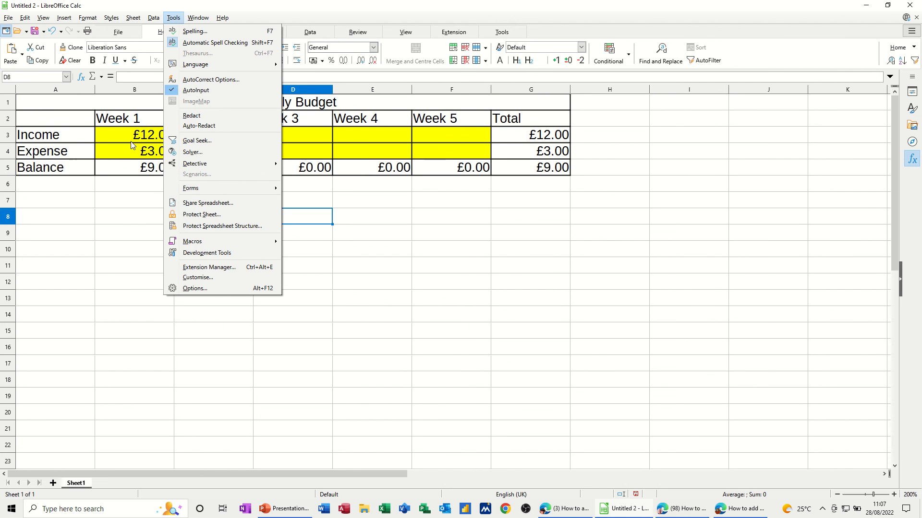